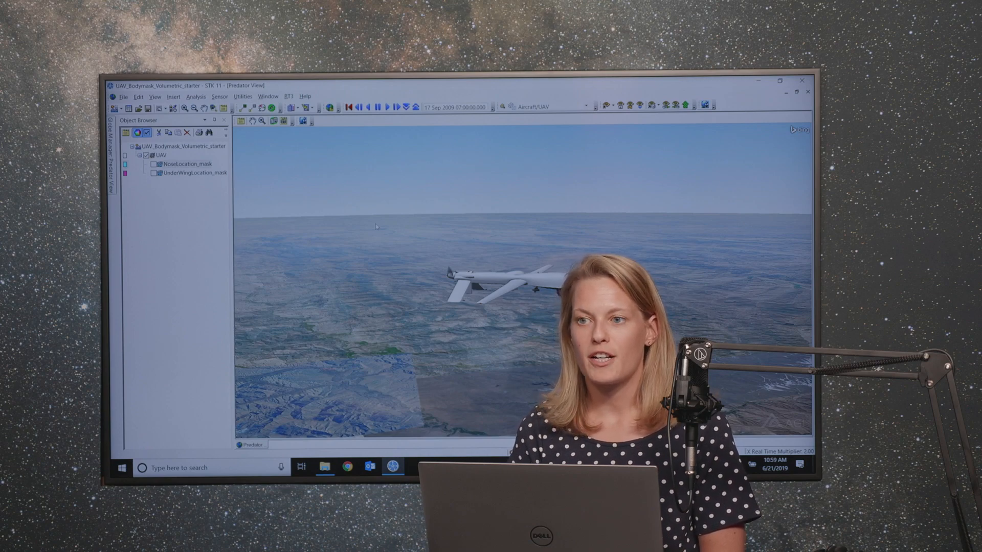
Enable the NoseLocation_mask sensor so its teal coverage volume shows around the UAV's nose
click(777, 80)
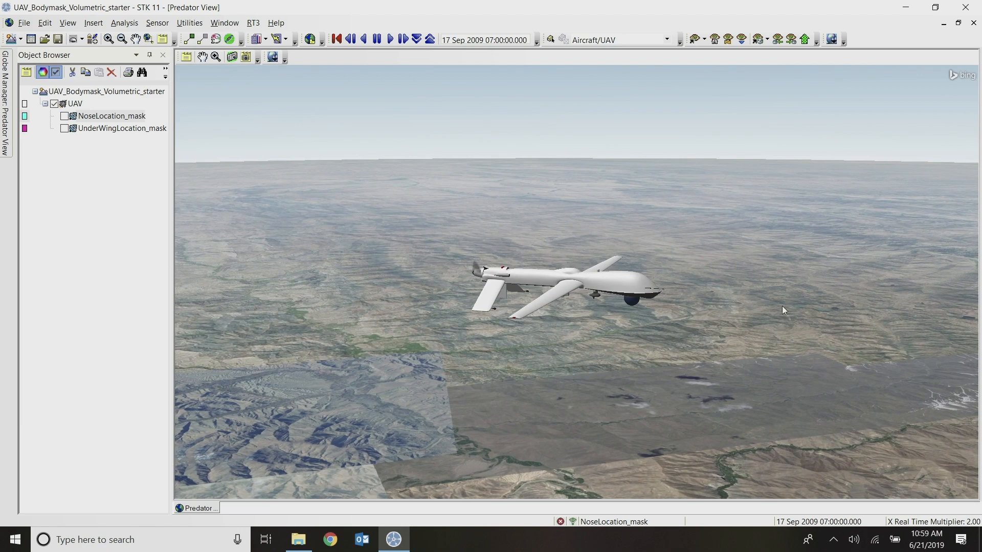
mouse_move(398, 210)
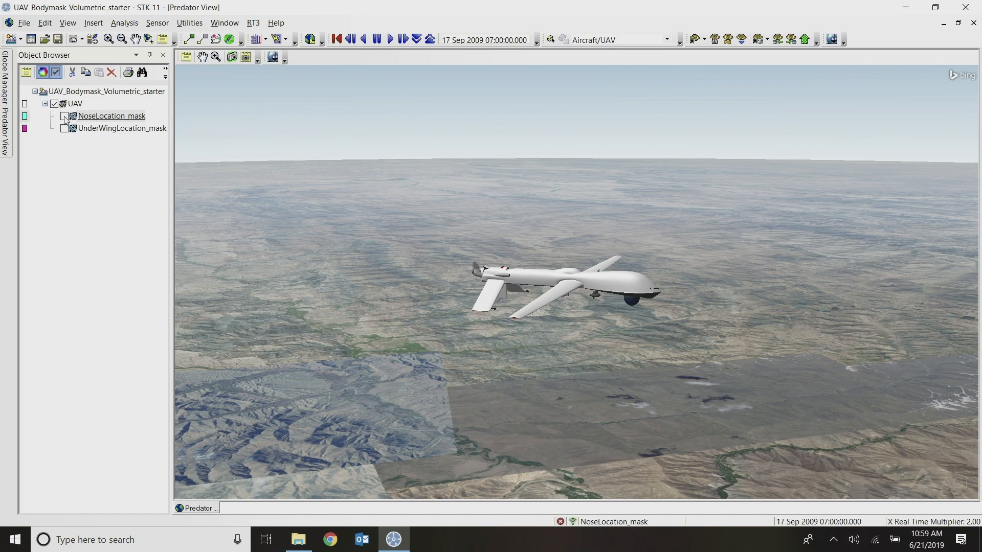
click(63, 115)
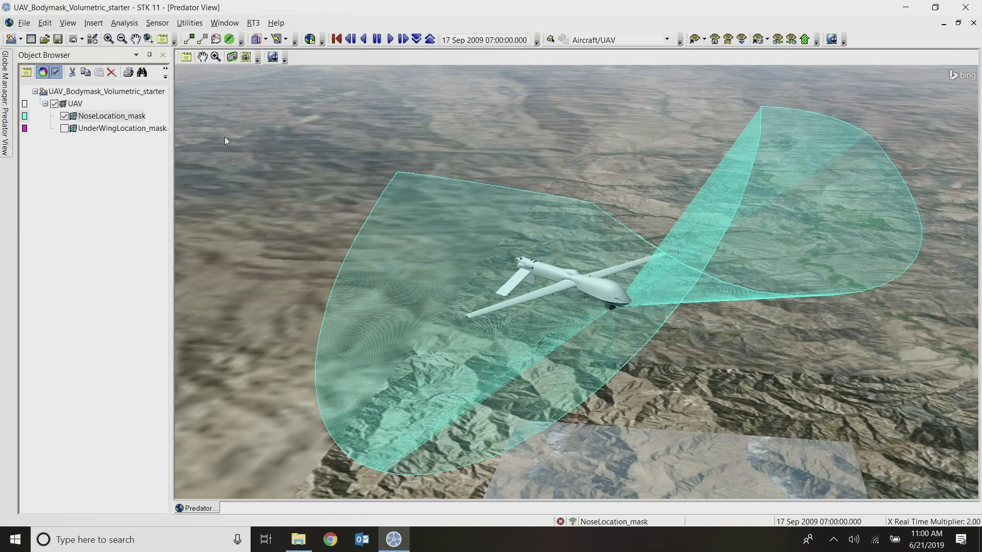
double_click(112, 115)
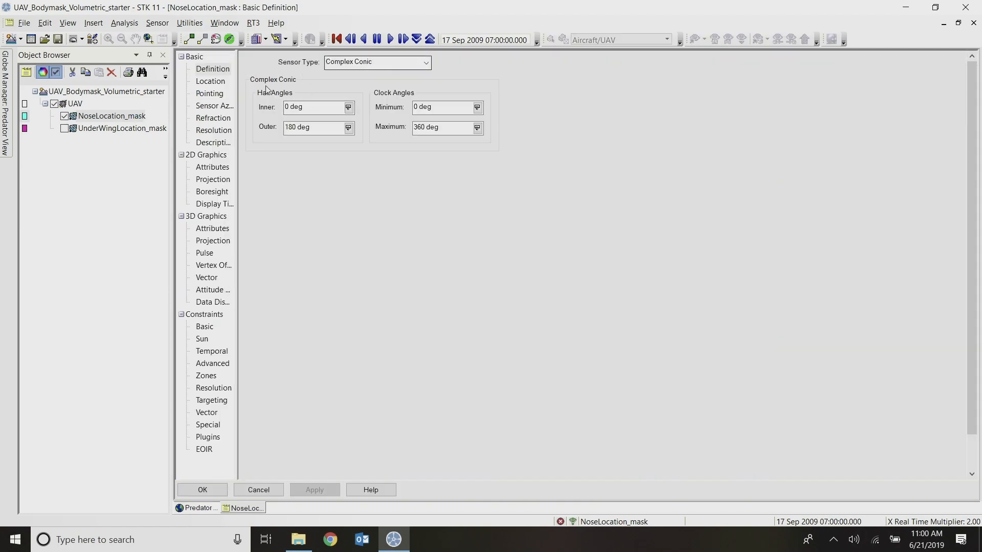
click(213, 105)
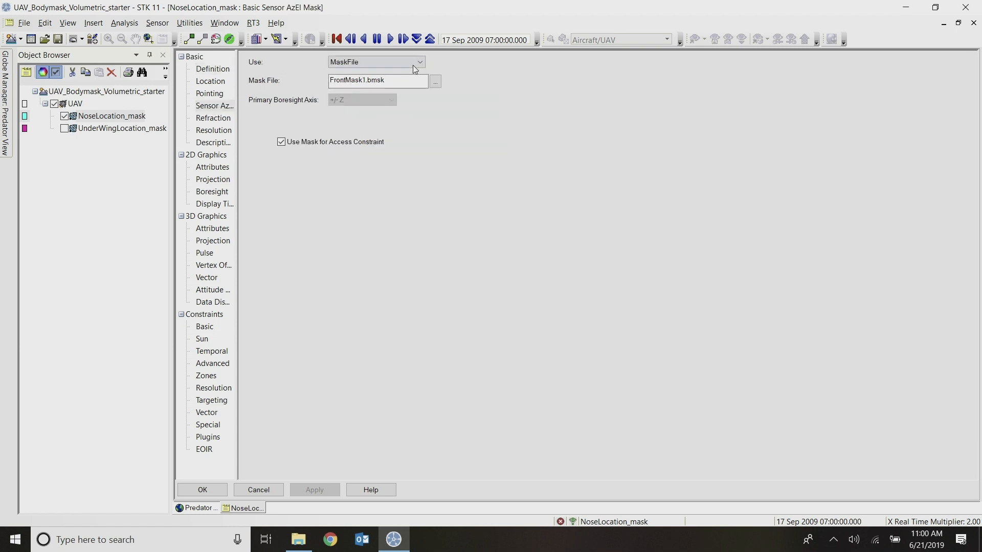
click(375, 80)
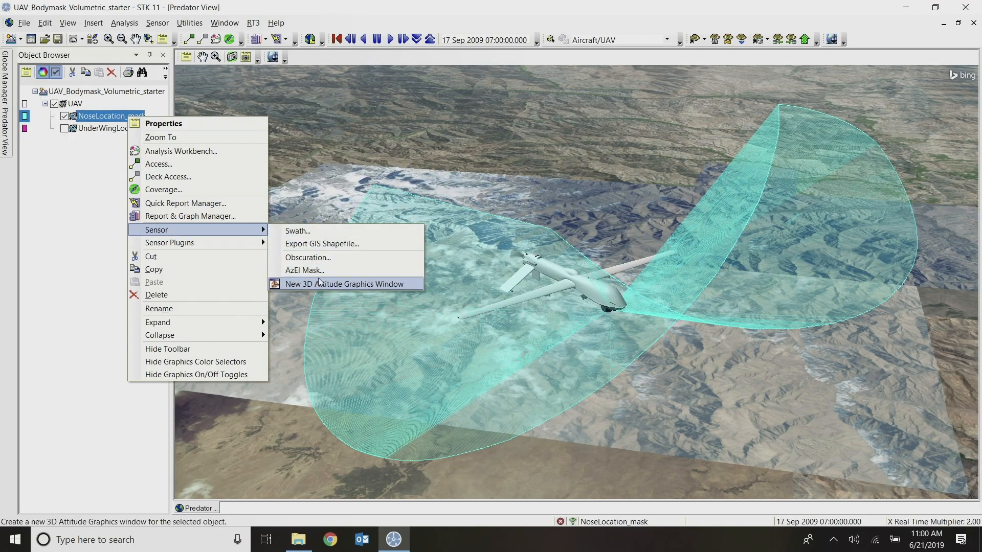
mouse_move(305, 270)
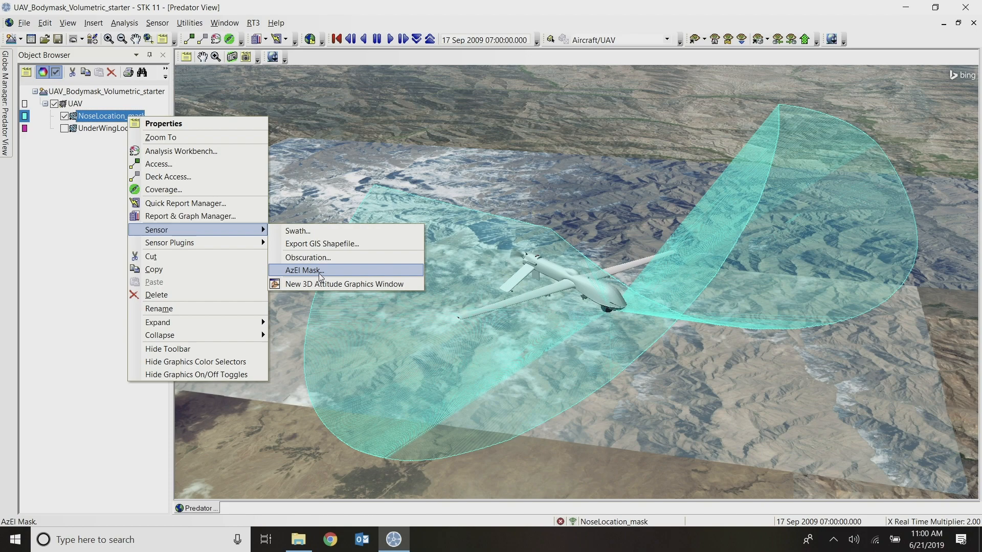
mouse_move(422, 346)
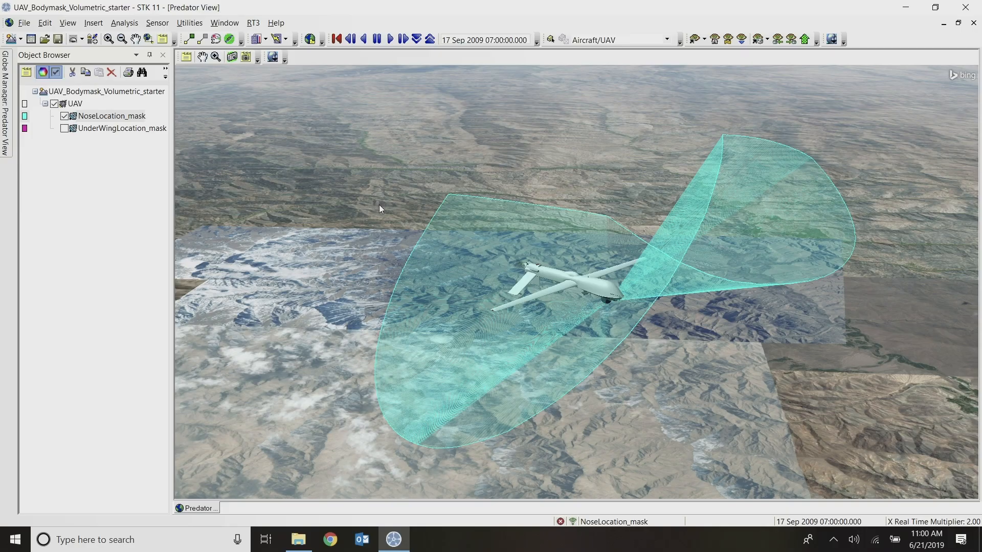
mouse_move(258, 39)
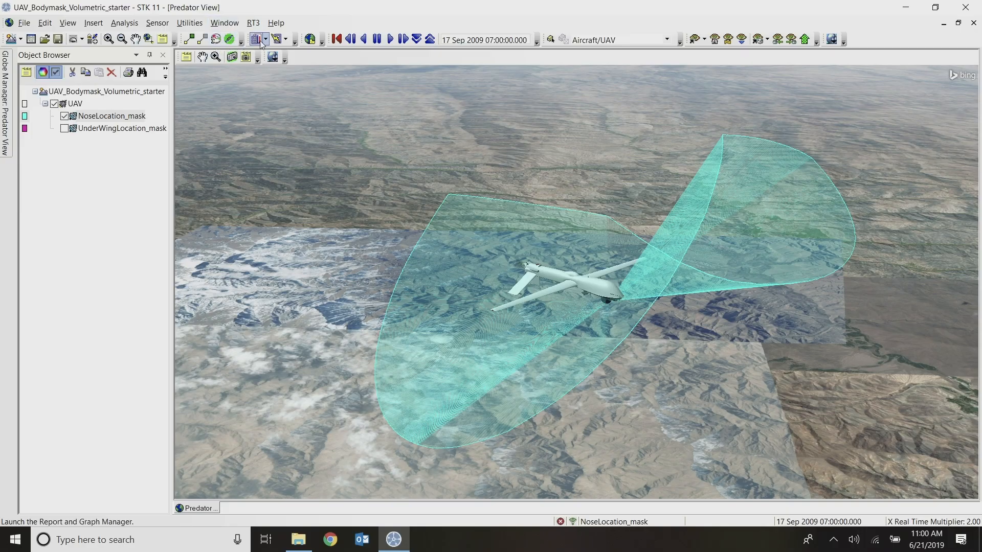
mouse_move(158, 23)
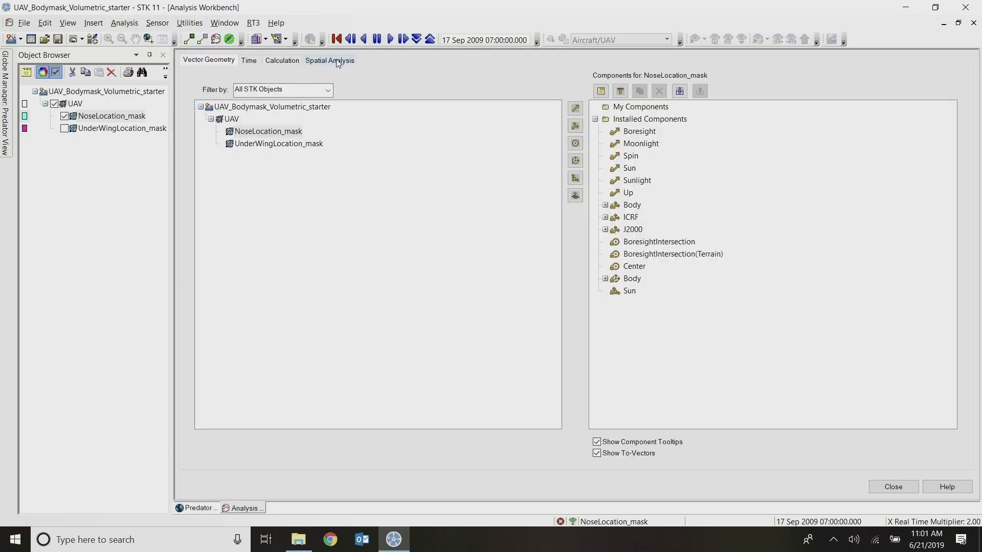
Show the UAV's own spatial analysis components, including DistanceAhead, PosCovSigmaValue and VerticalDistance
click(329, 60)
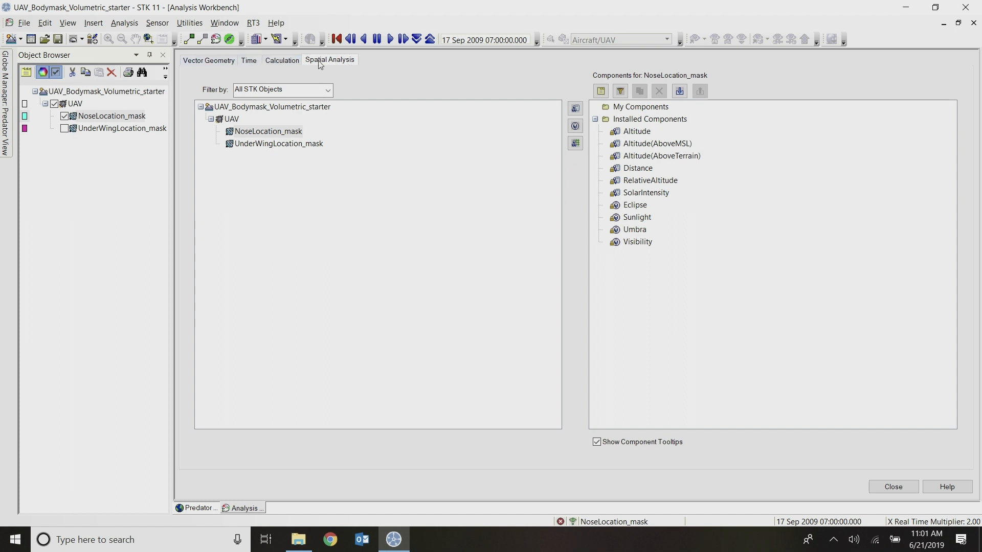
mouse_move(278, 143)
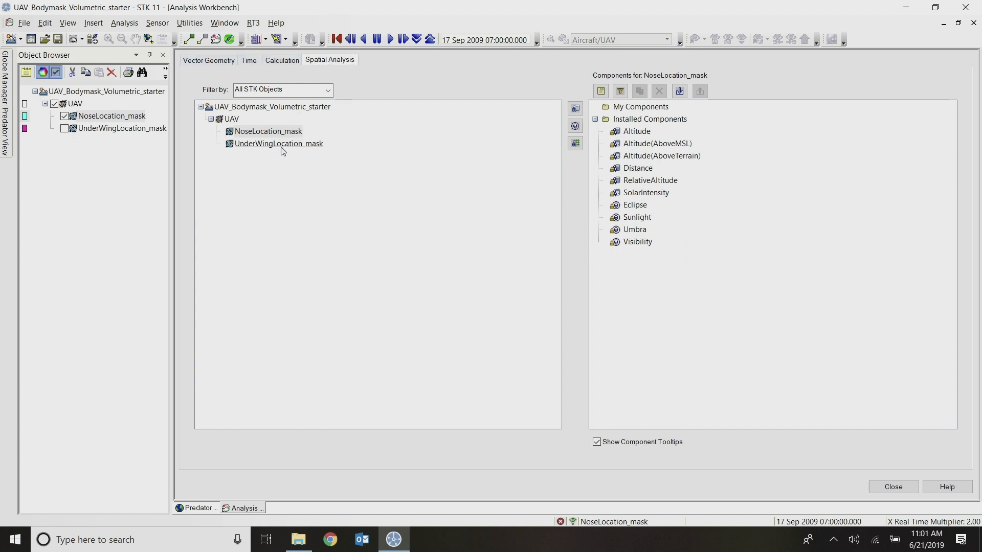
click(232, 119)
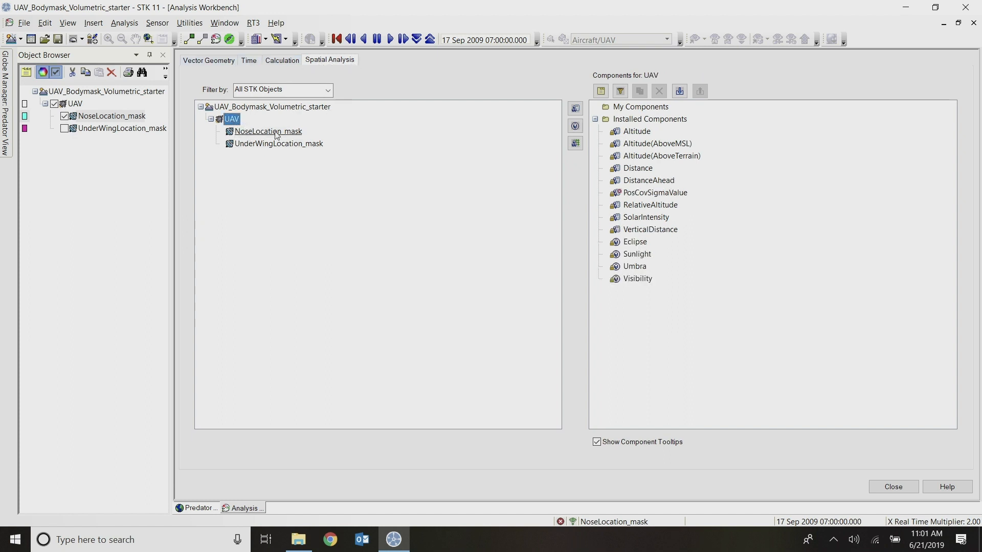
mouse_move(288, 138)
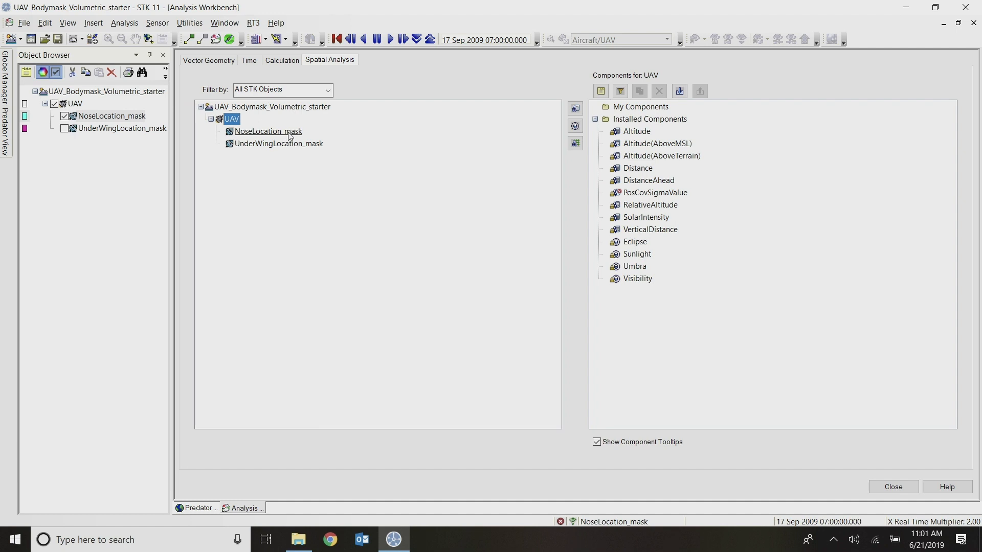